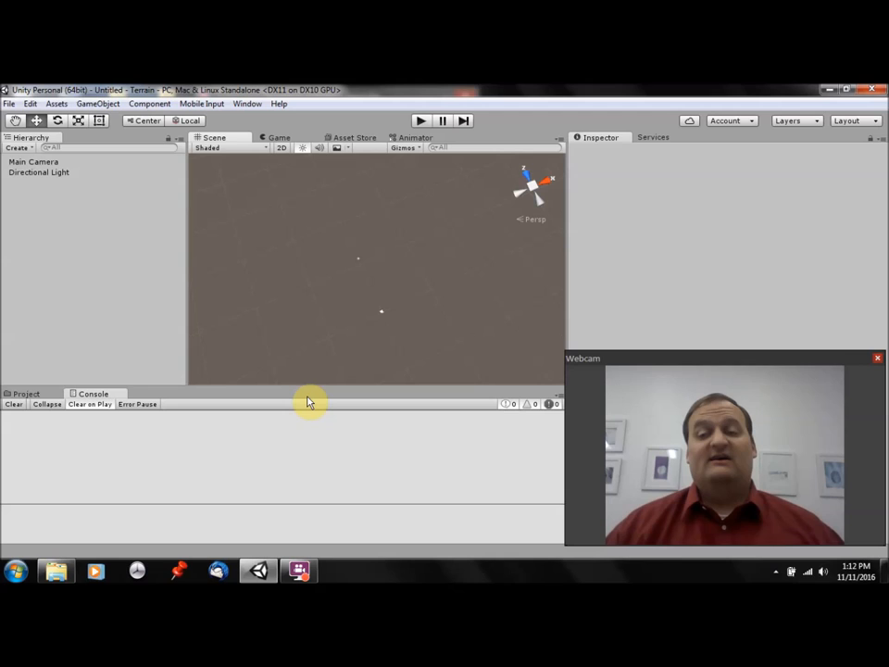
Browse the asset import packages, then create a new Terrain object via GameObject > 3D Object.
{"action": "left_click", "coordinate": [56, 104]}
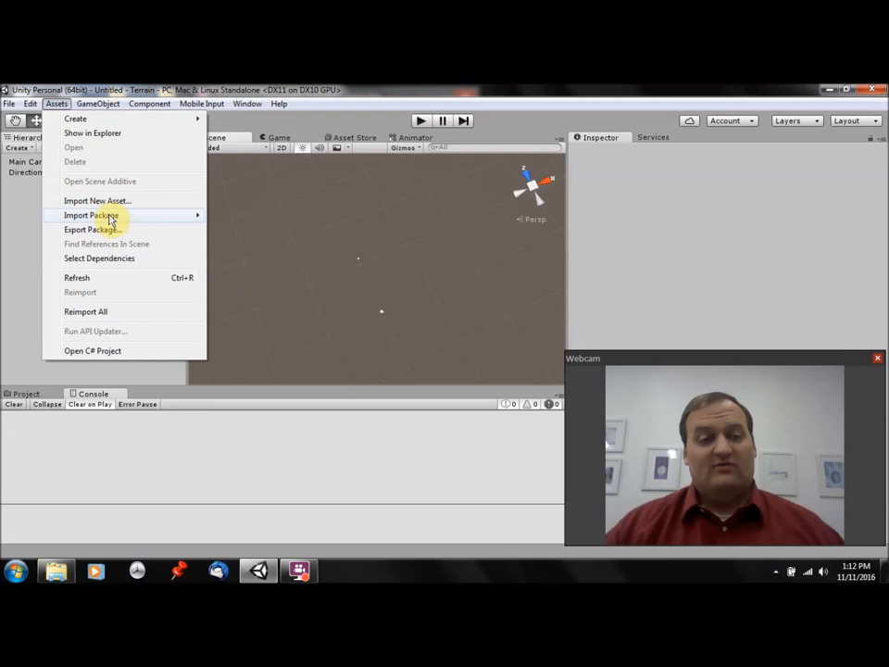
{"action": "left_click", "coordinate": [90, 215]}
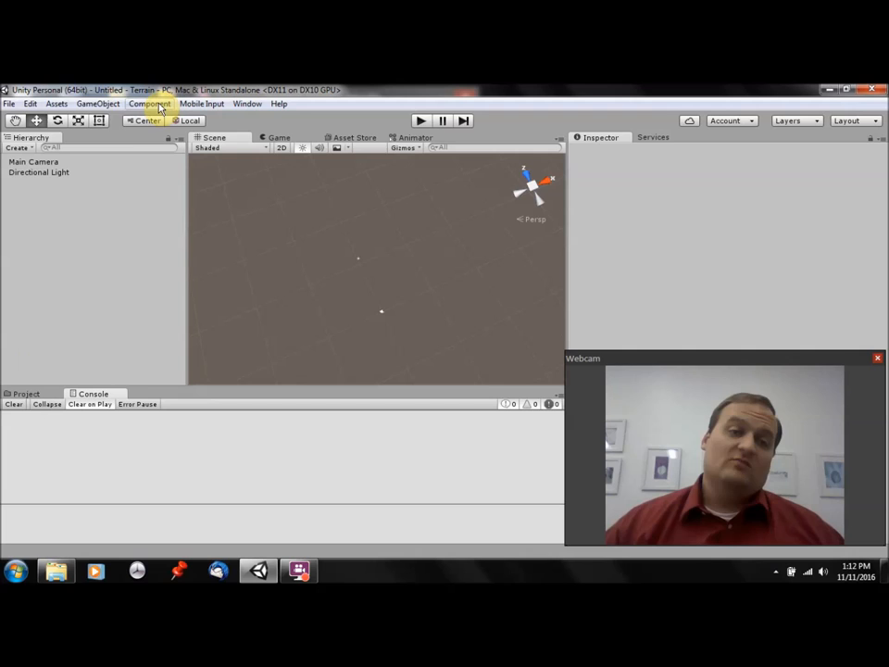
{"action": "left_click", "coordinate": [96, 104]}
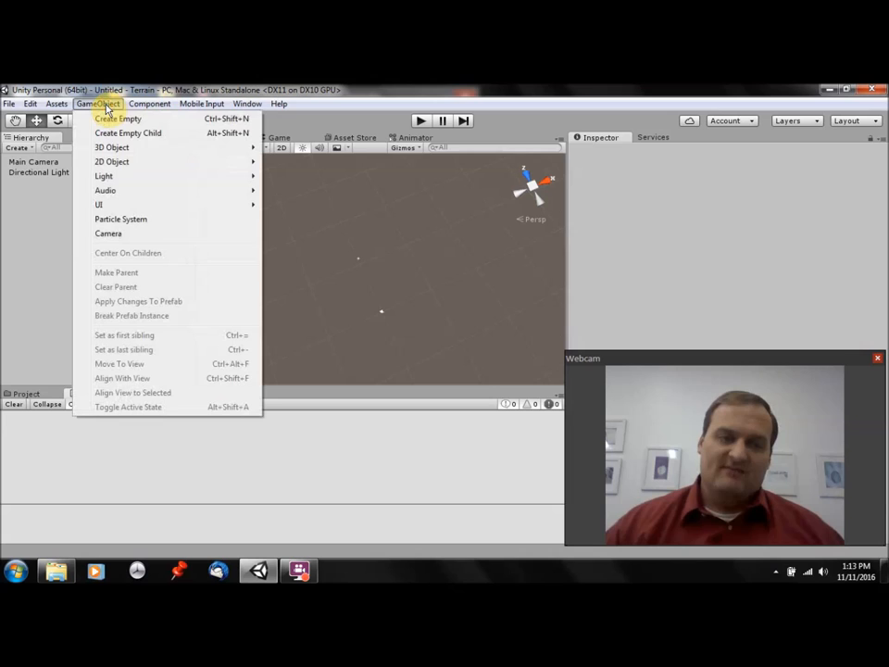
{"action": "left_click", "coordinate": [111, 146]}
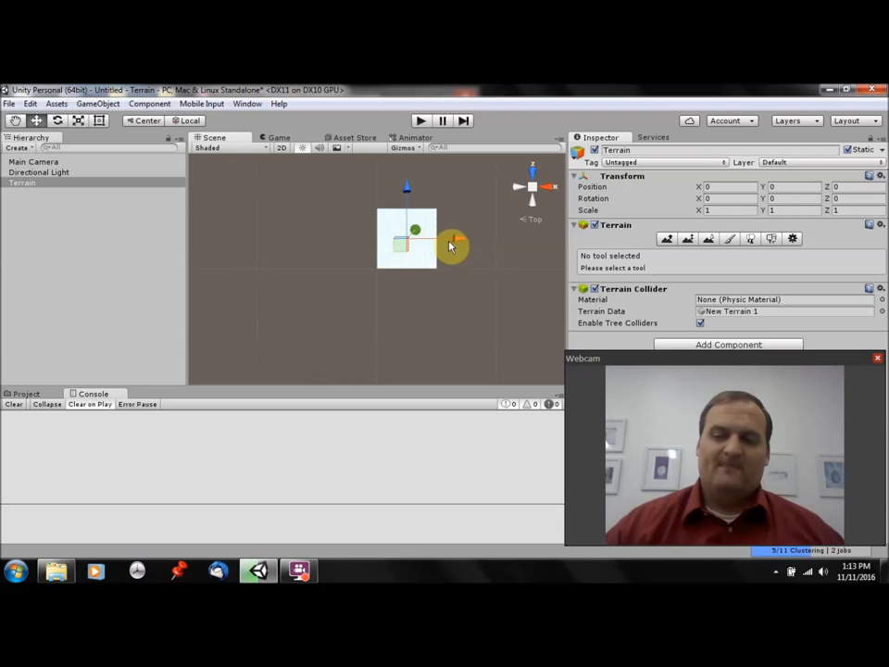
In the terrain's resolution settings, set Terrain Height to 50.
{"action": "left_click", "coordinate": [792, 237]}
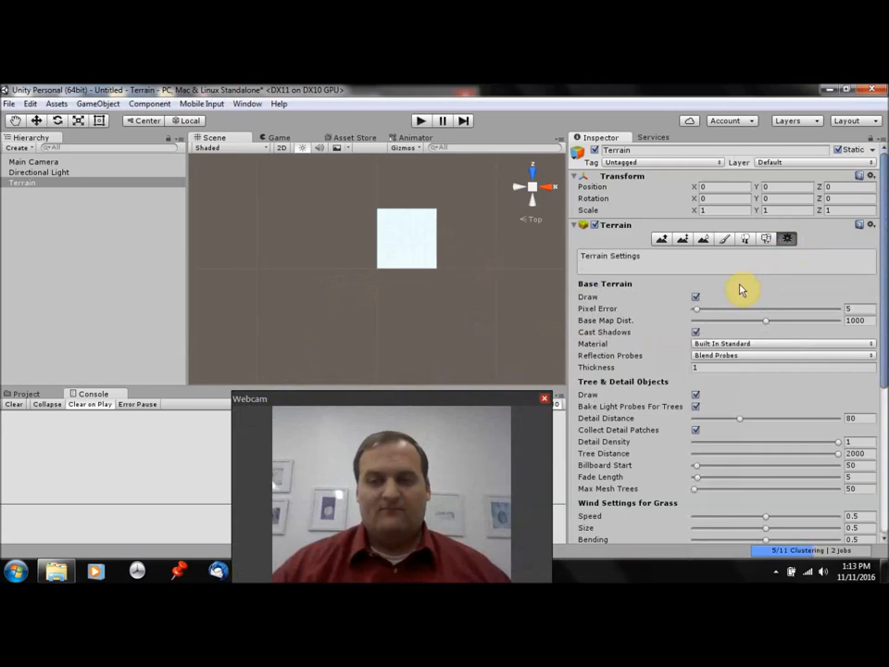
{"action": "scroll", "scroll_direction": "down", "scroll_amount": 3}
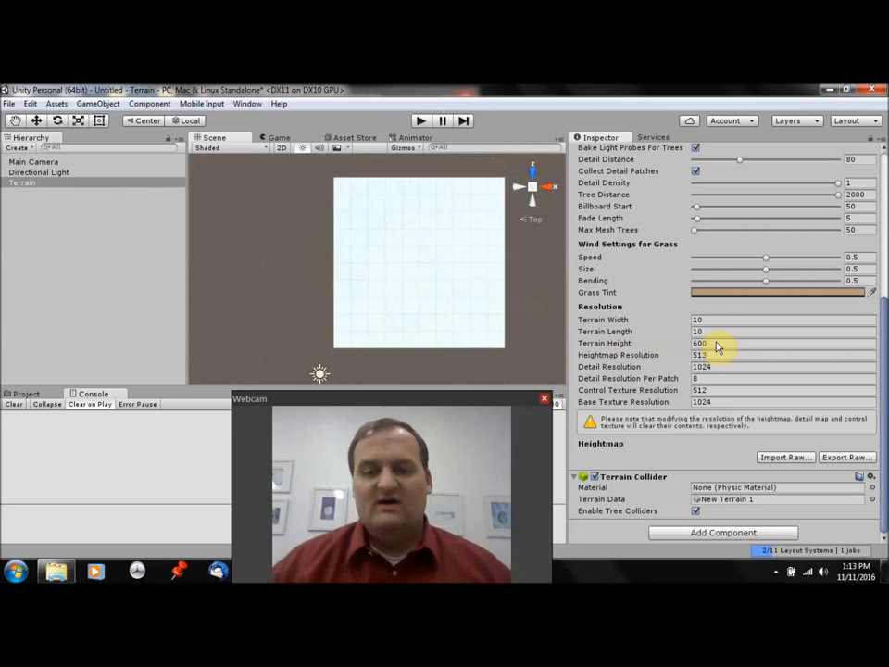
{"action": "left_click", "coordinate": [659, 239]}
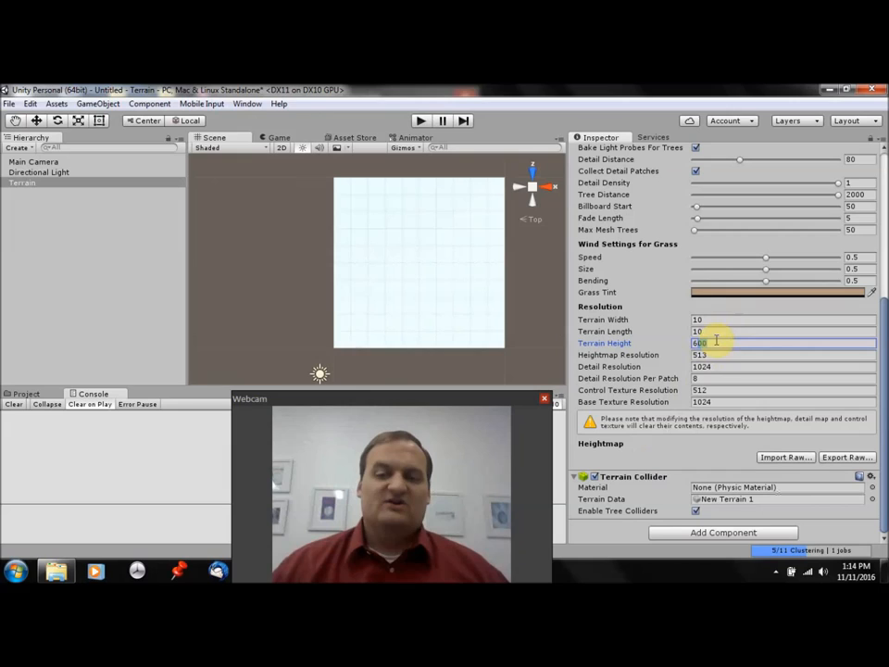
{"action": "type", "text": "50"}
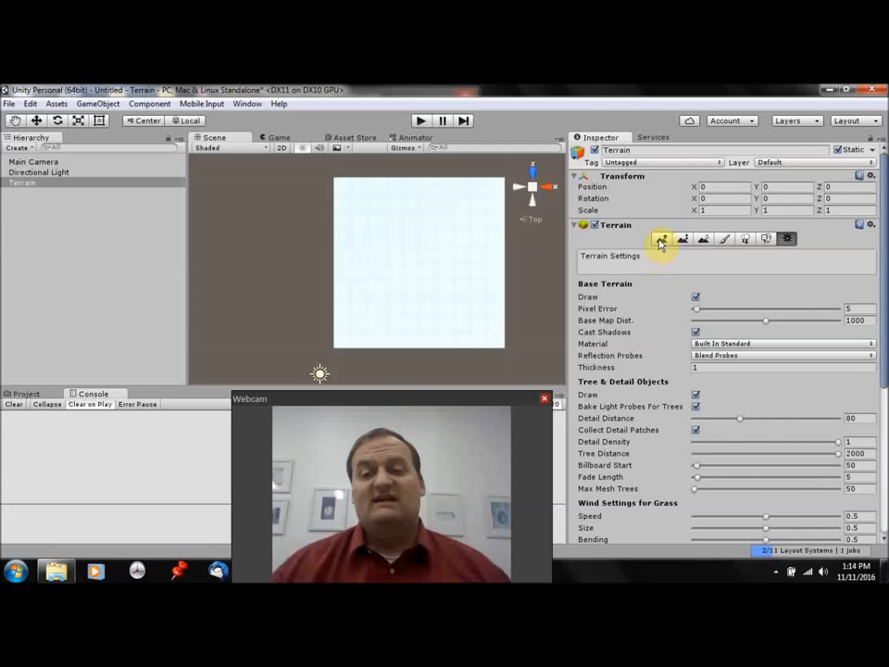
With the Paint Height tool, flatten the whole terrain to the set base height.
{"action": "left_click", "coordinate": [667, 237]}
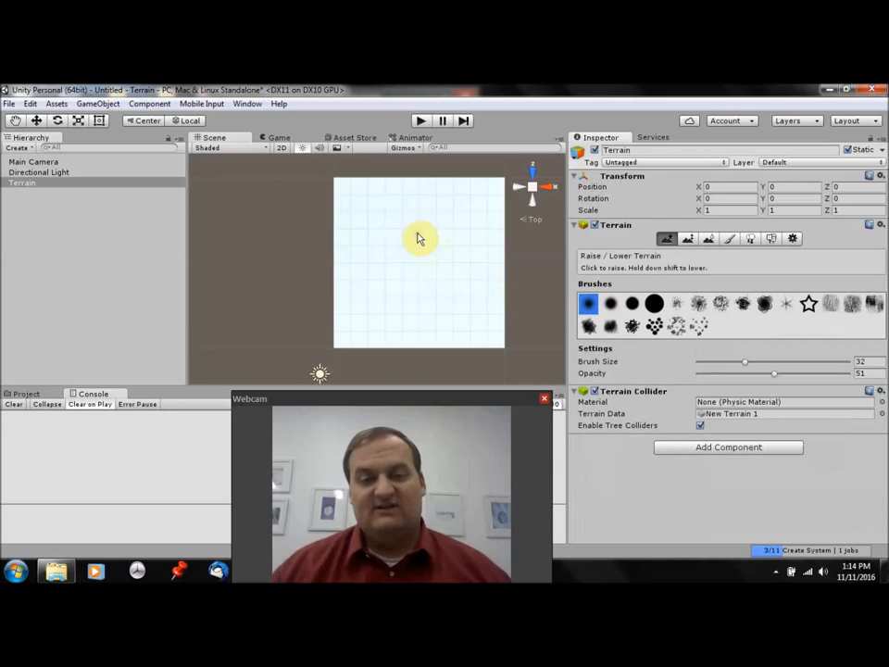
{"action": "left_click", "coordinate": [687, 238]}
{"action": "type", "text": "5"}
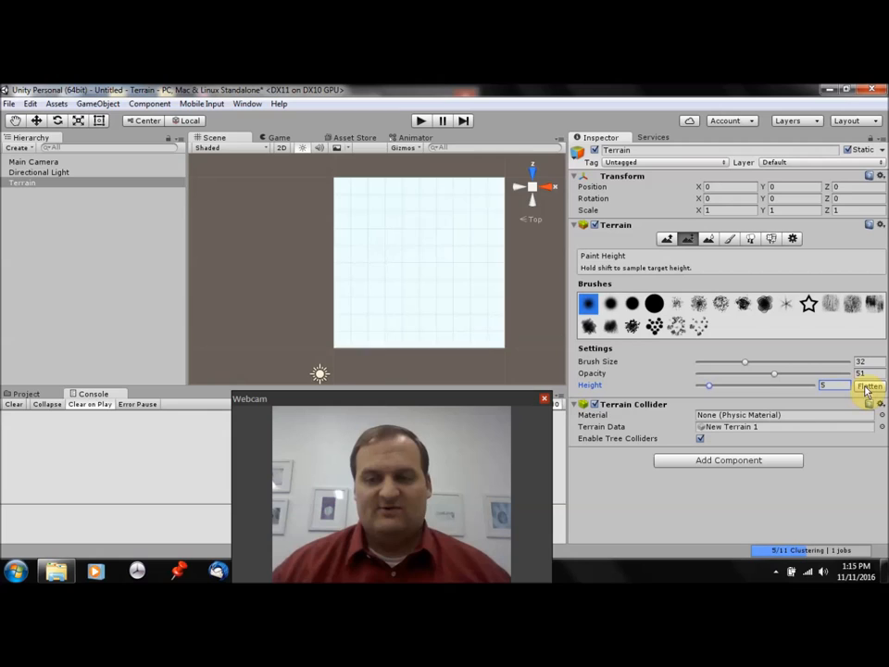
{"action": "left_click", "coordinate": [868, 385]}
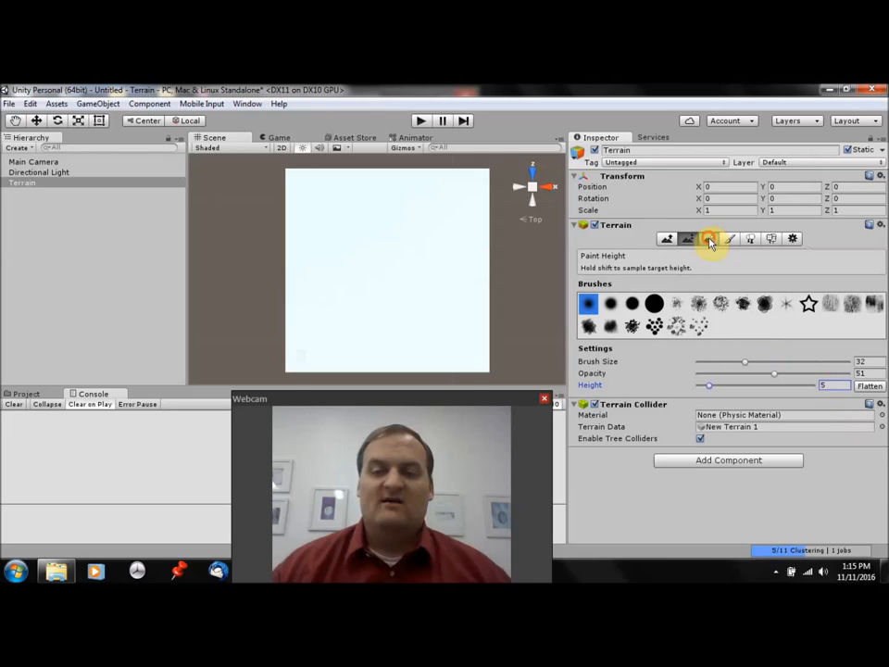
Activate the Paint Texture tool, showing an empty terrain texture list.
{"action": "left_click", "coordinate": [708, 237]}
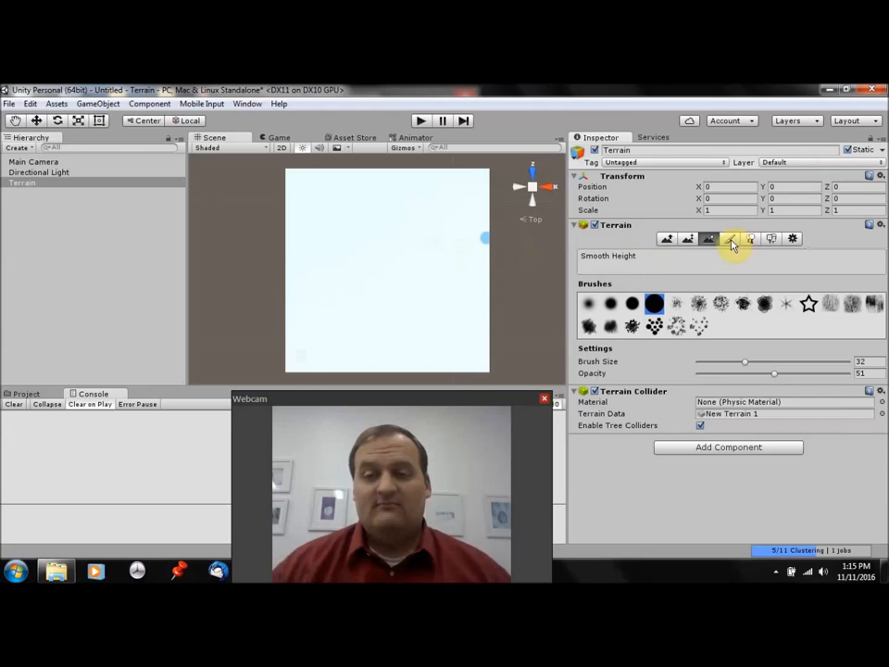
{"action": "left_click", "coordinate": [729, 238]}
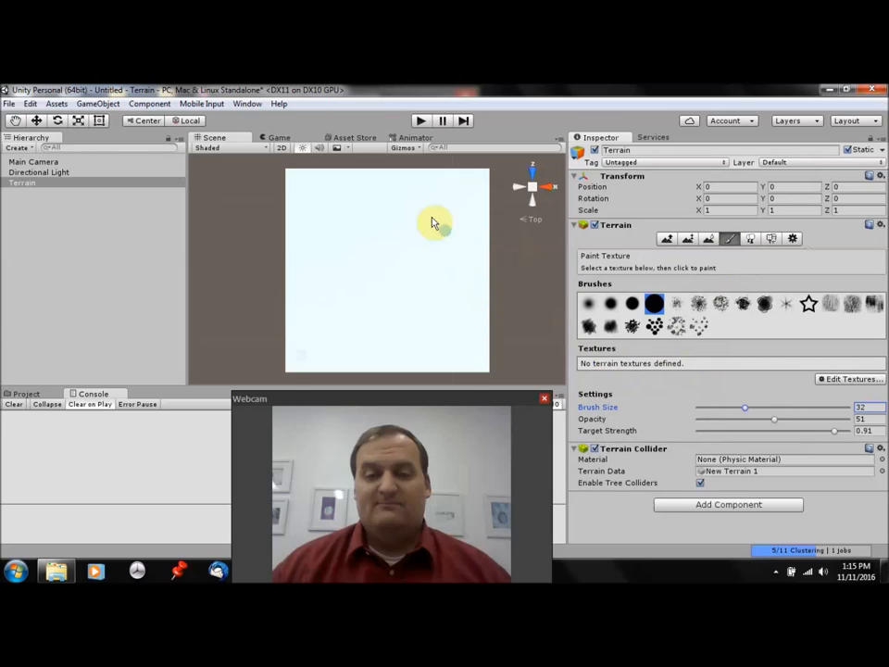
{"action": "left_click", "coordinate": [770, 239]}
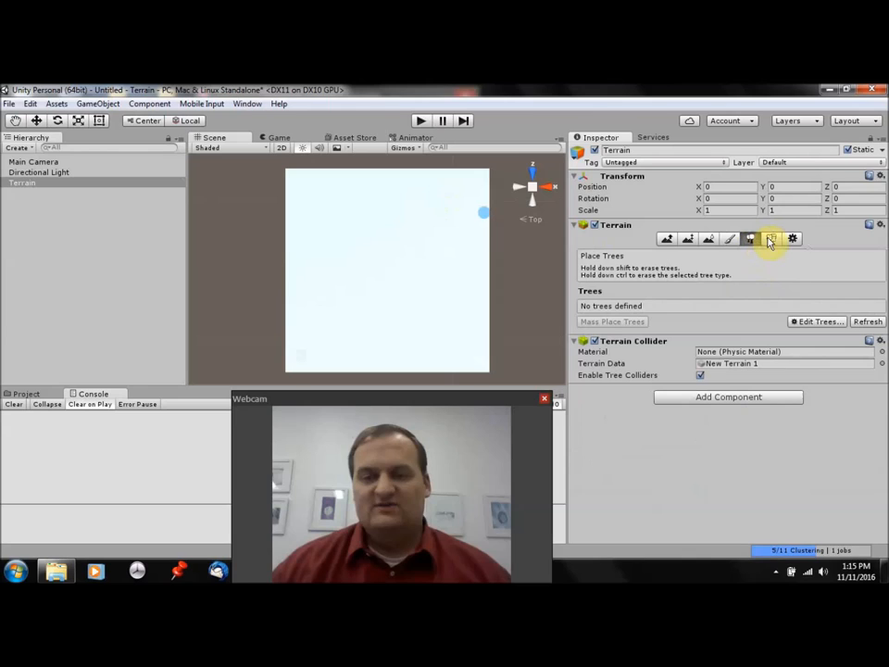
{"action": "left_click", "coordinate": [770, 239]}
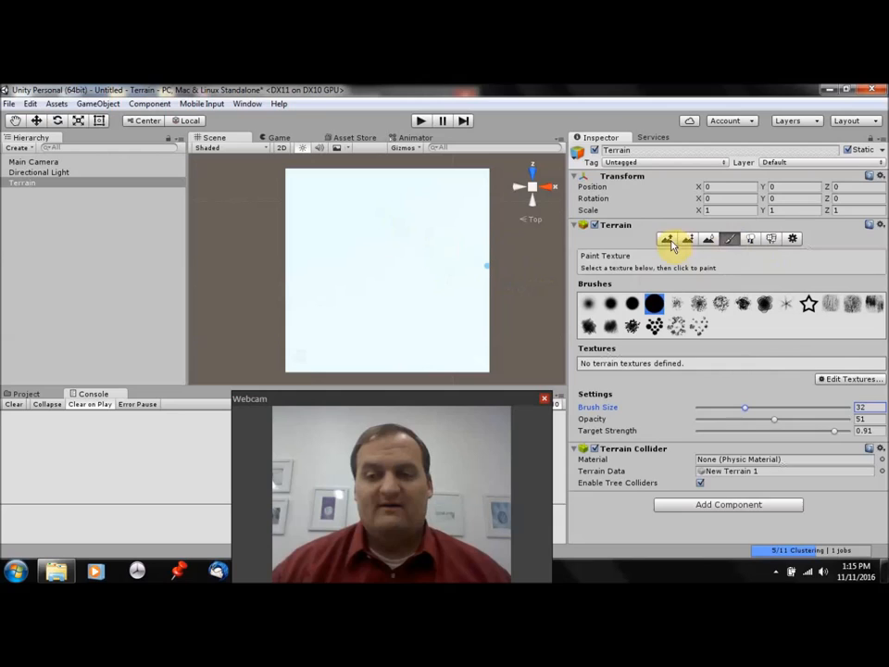
Add a sand image as the terrain's first texture, covering the whole surface.
{"action": "left_click", "coordinate": [852, 378]}
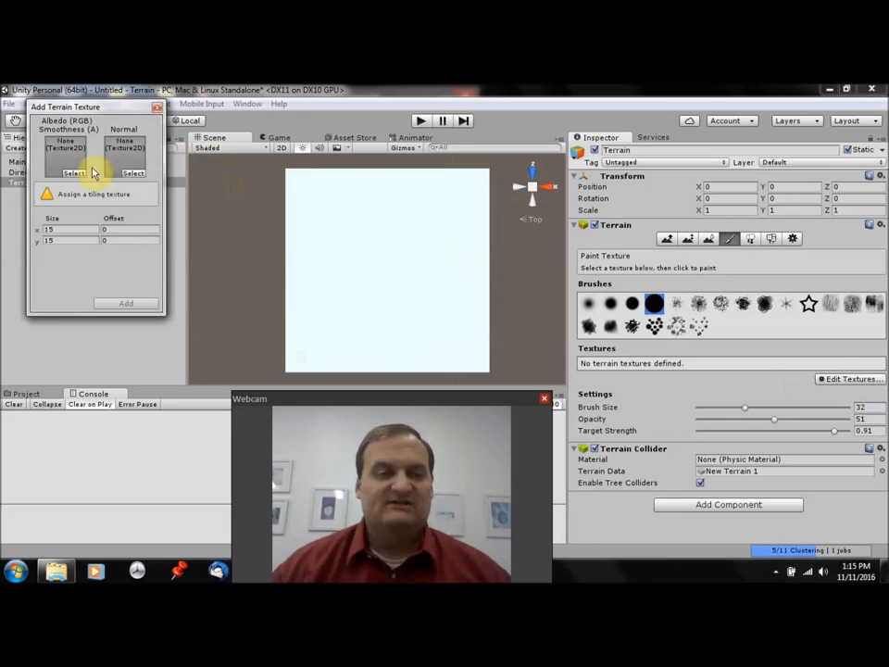
{"action": "left_click", "coordinate": [75, 174]}
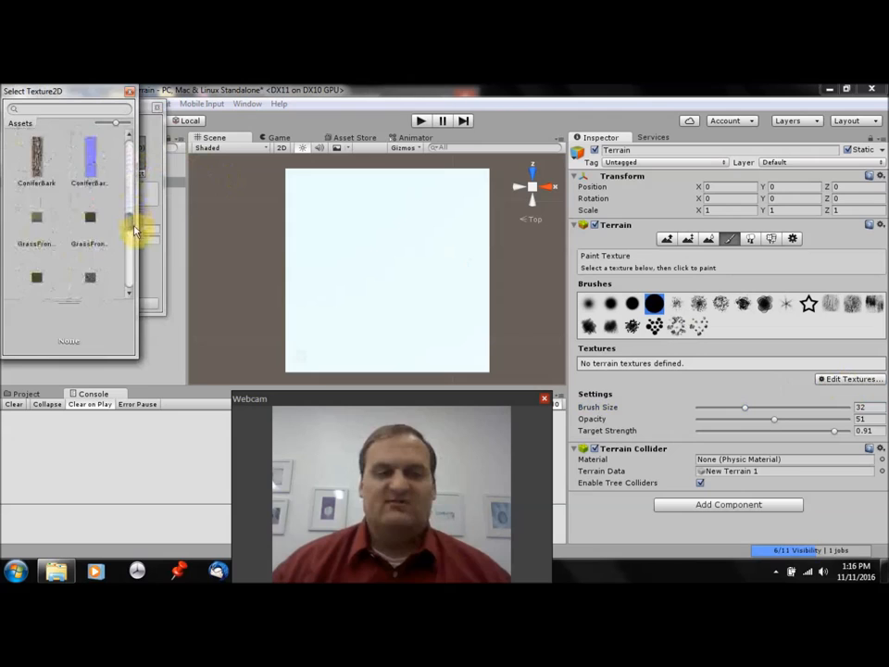
{"action": "scroll", "scroll_direction": "down", "scroll_amount": 3}
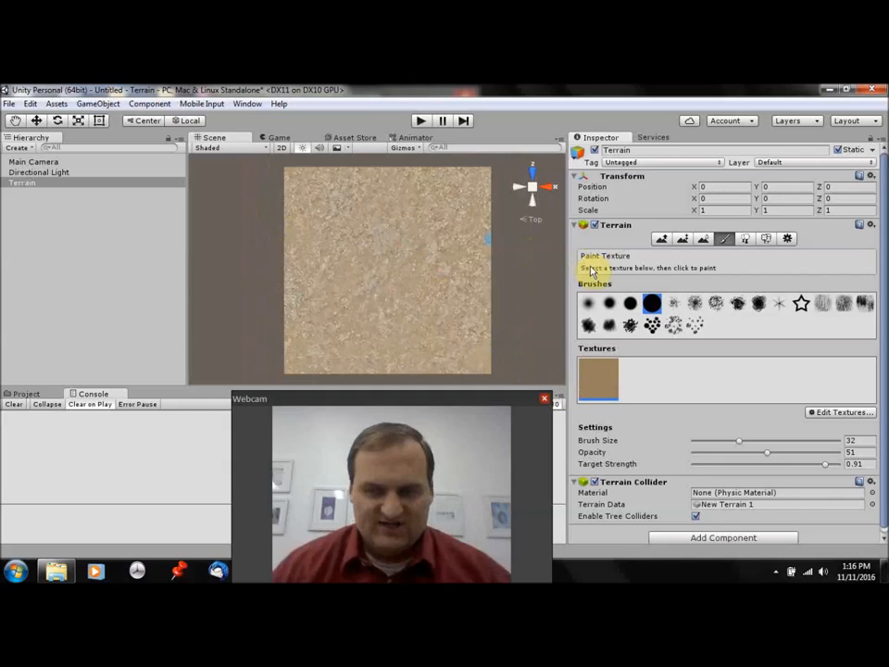
With Raise/Lower Terrain and a round brush at size 100, full opacity, raise mounds and a peak.
{"action": "left_click", "coordinate": [667, 237]}
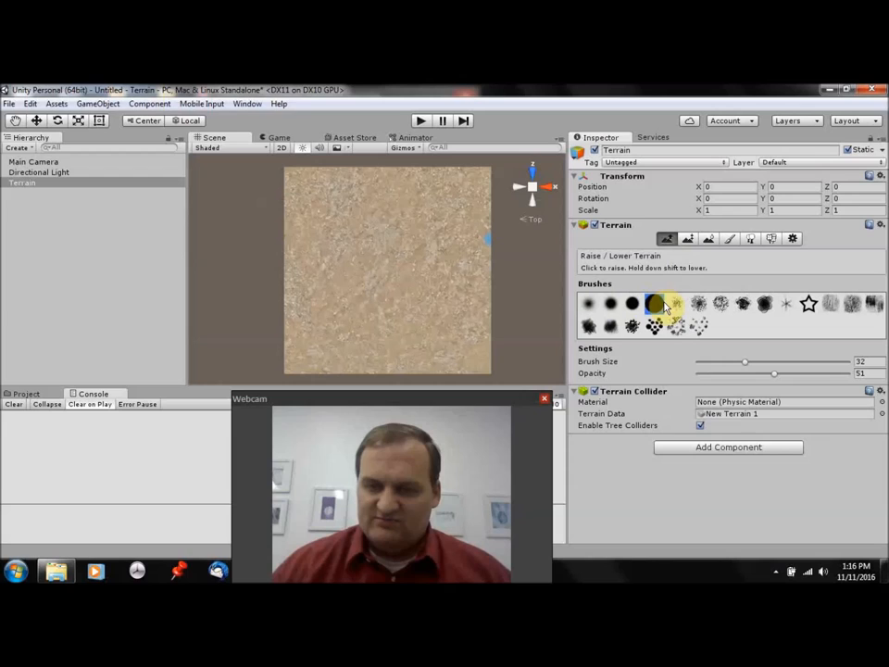
{"action": "left_click", "coordinate": [589, 304]}
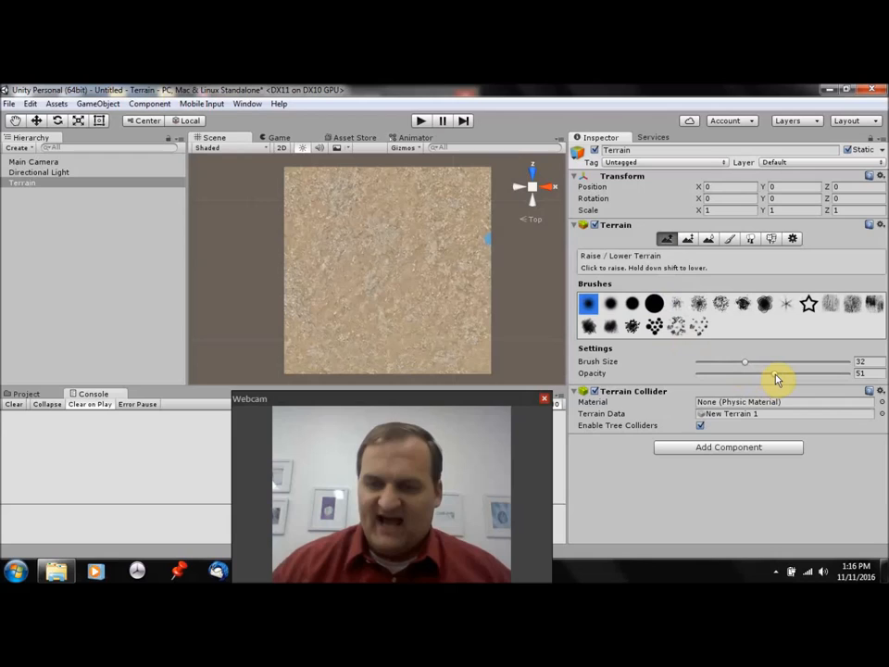
{"action": "left_click_drag", "start_coordinate": [745, 361], "coordinate": [843, 361]}
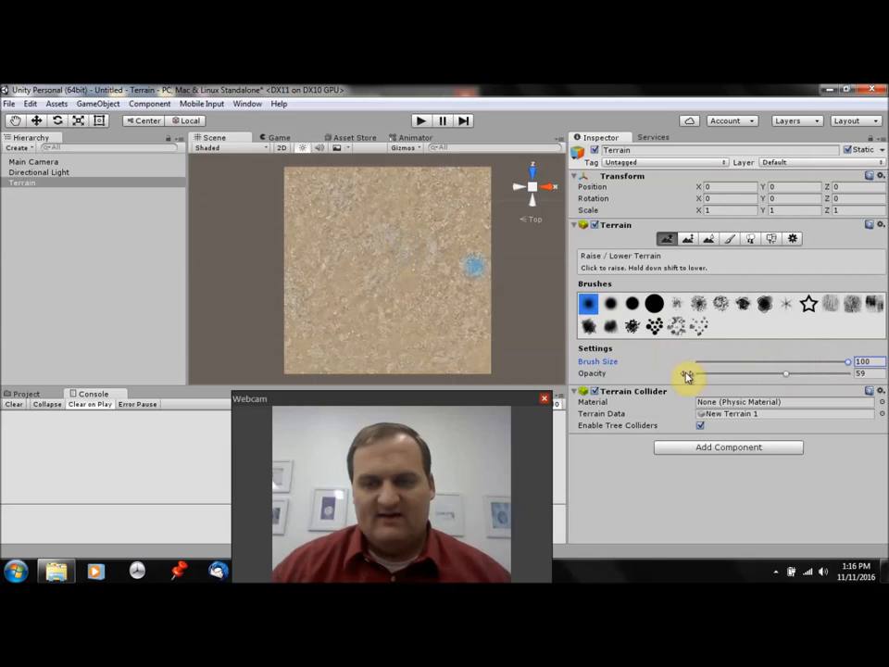
{"action": "left_click_drag", "start_coordinate": [785, 374], "coordinate": [813, 374]}
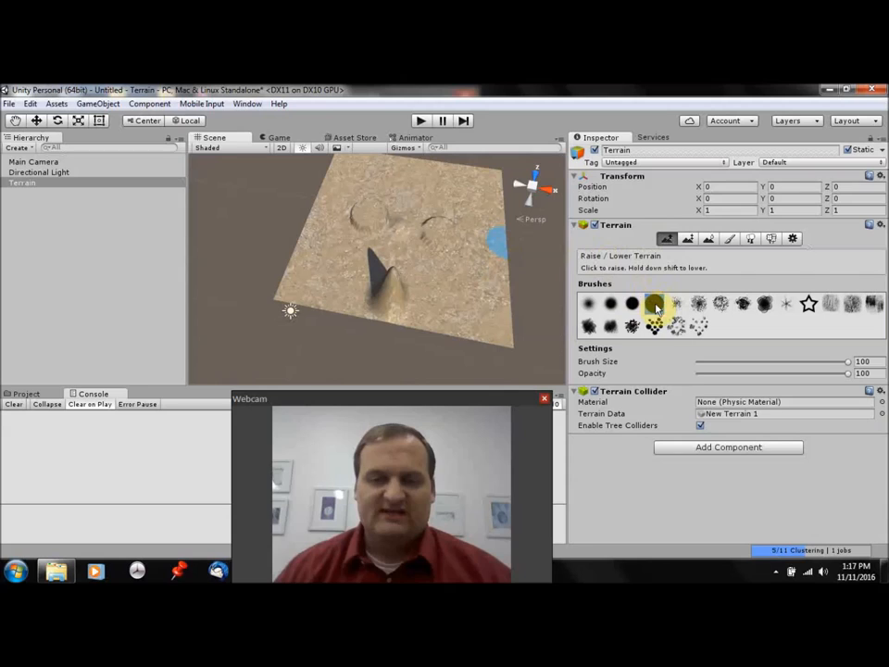
Flatten the terrain again, removing the mounds and tall peak.
{"action": "left_click", "coordinate": [589, 304]}
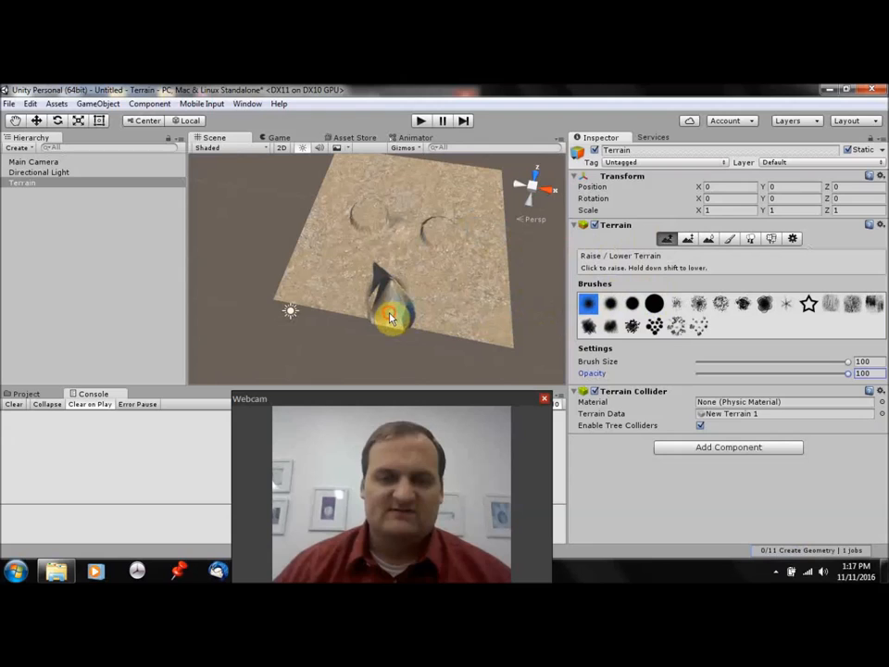
{"action": "left_click", "coordinate": [454, 244]}
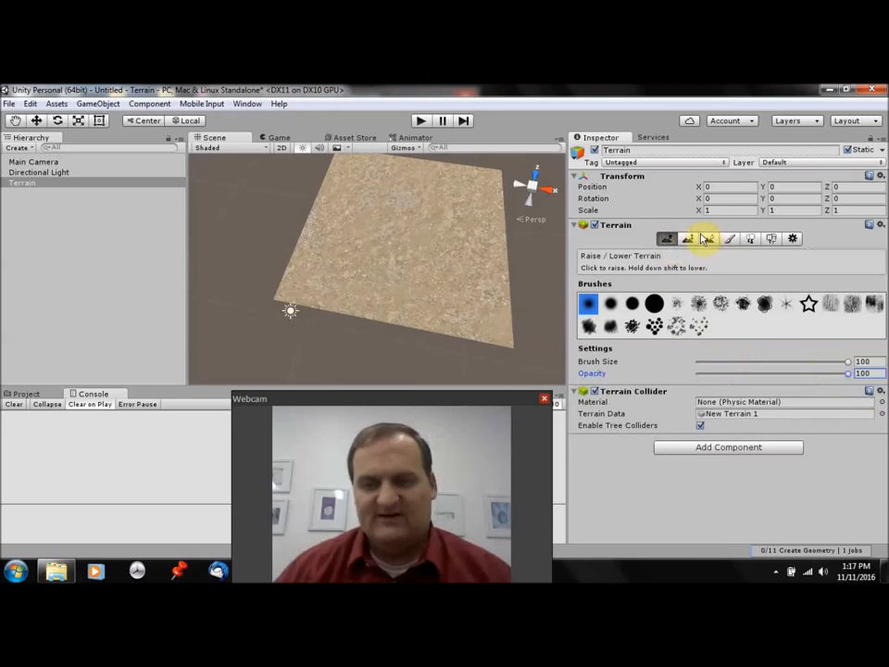
Sculpt a raised irregular island landmass across the terrain centre with the round brush.
{"action": "left_click", "coordinate": [609, 304]}
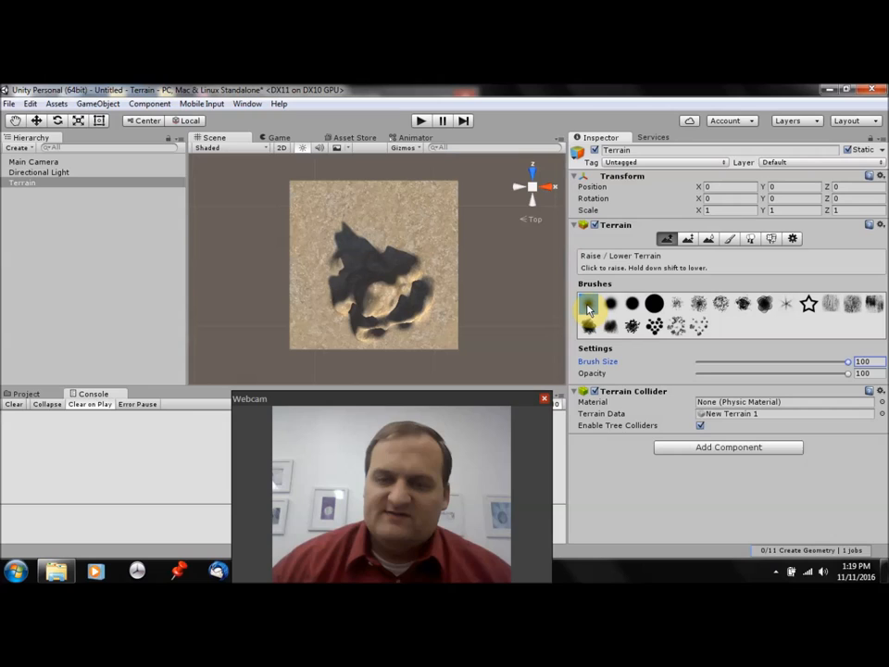
{"action": "left_click", "coordinate": [588, 304]}
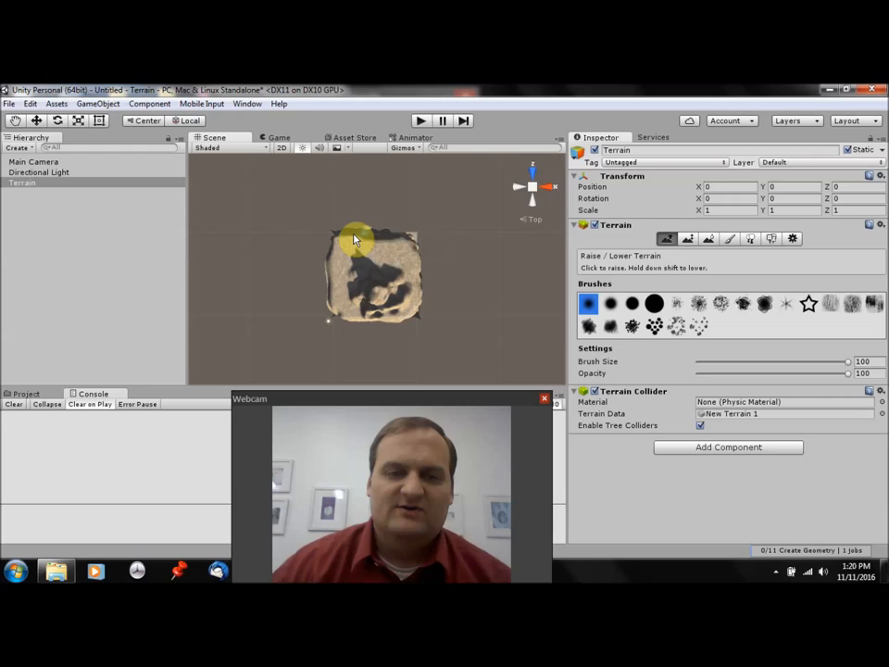
Smooth the island's jagged heights with an enlarged Smooth Height brush.
{"action": "left_click", "coordinate": [687, 239]}
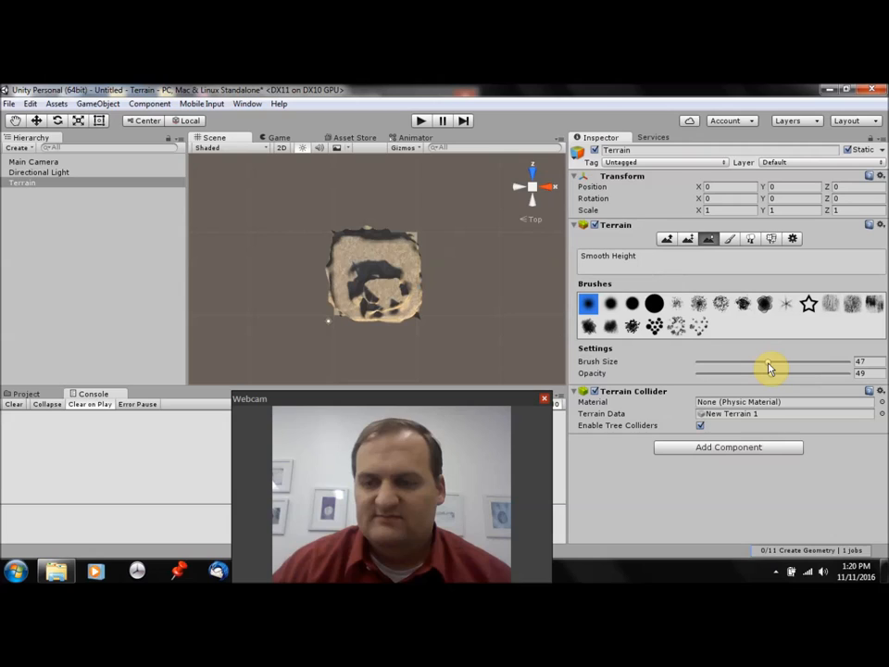
{"action": "left_click_drag", "start_coordinate": [771, 361], "coordinate": [848, 361]}
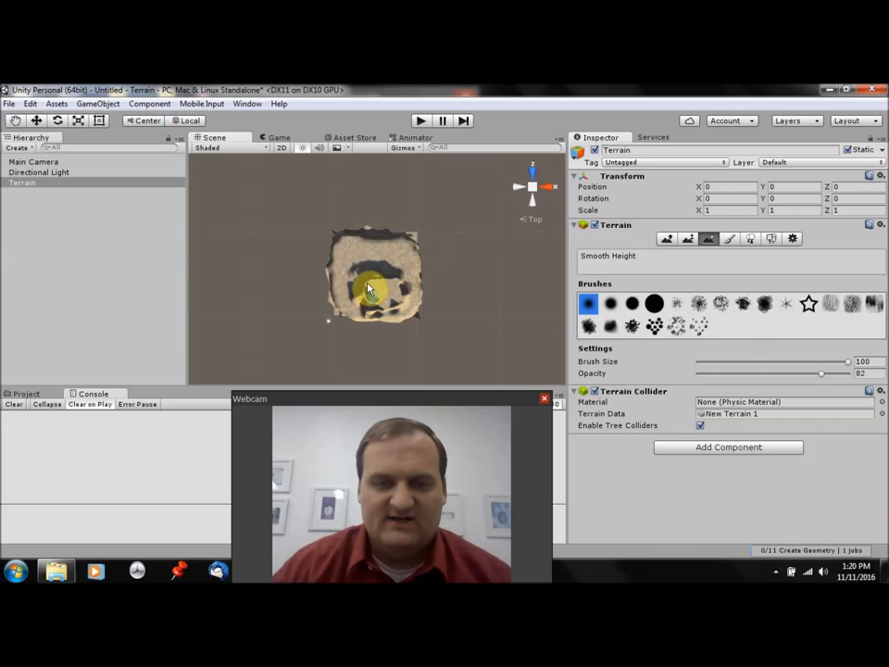
{"action": "left_click_drag", "start_coordinate": [368, 289], "coordinate": [393, 304]}
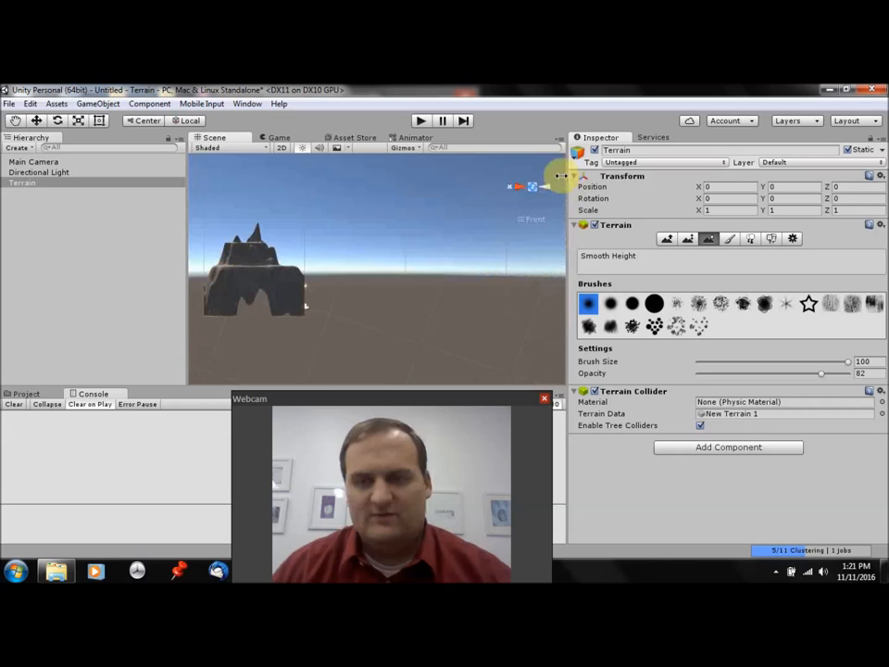
{"action": "left_click", "coordinate": [533, 176]}
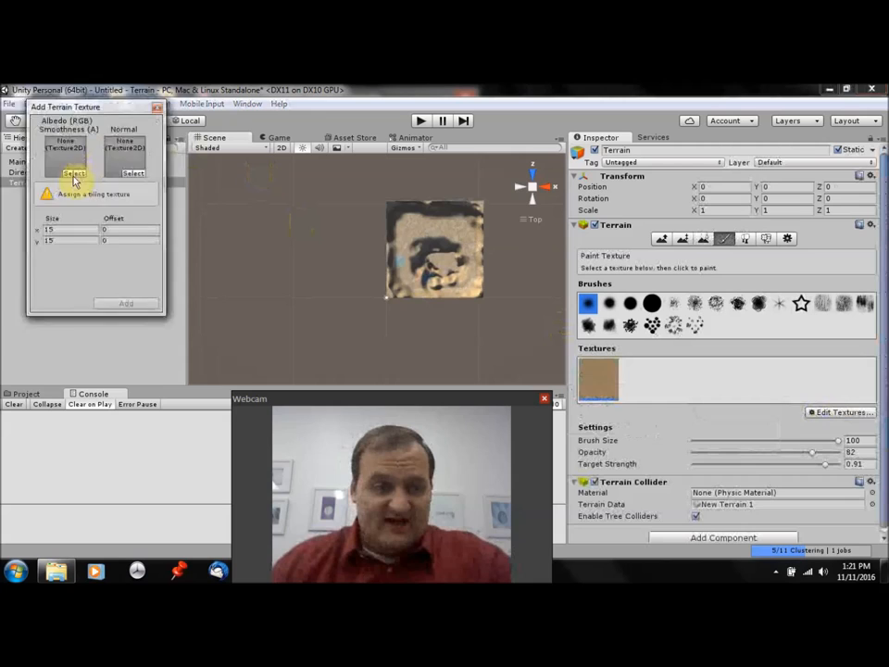
Add a grass albedo image as the second terrain texture and lower the paint strength.
{"action": "left_click", "coordinate": [74, 174]}
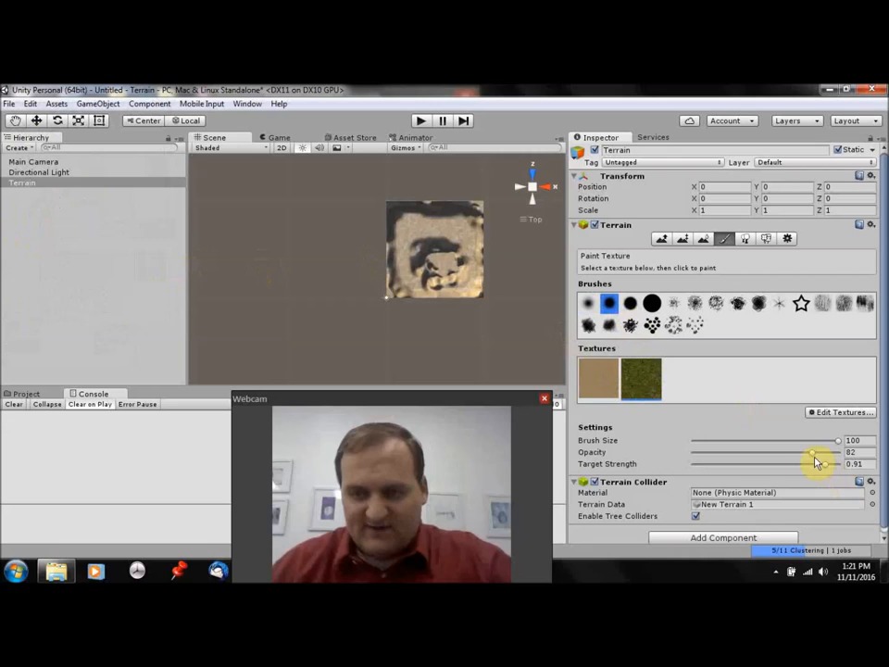
{"action": "left_click_drag", "start_coordinate": [813, 463], "coordinate": [755, 463]}
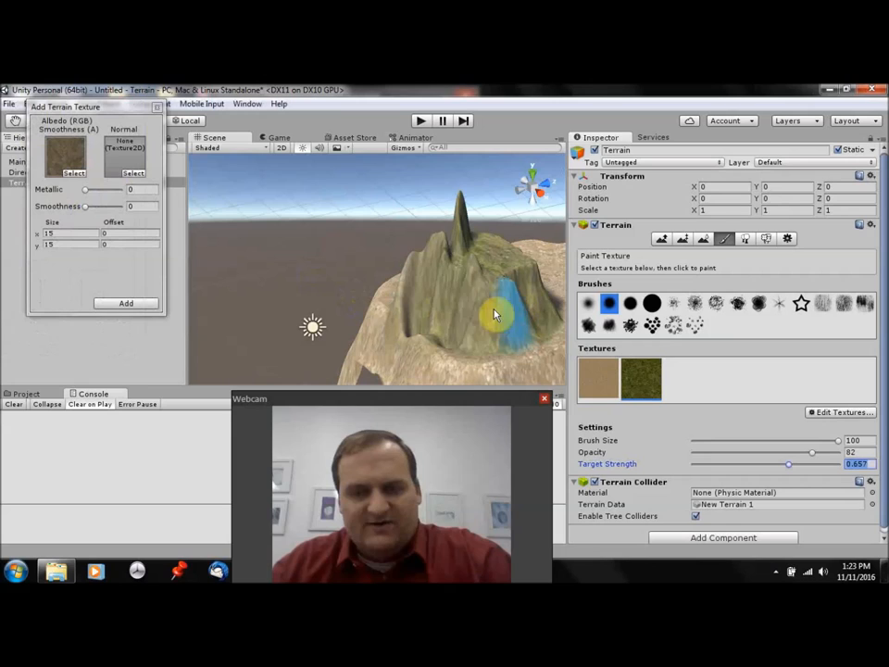
Finish adding the rock cliff texture and paint rock onto the island's slopes.
{"action": "left_click", "coordinate": [126, 304]}
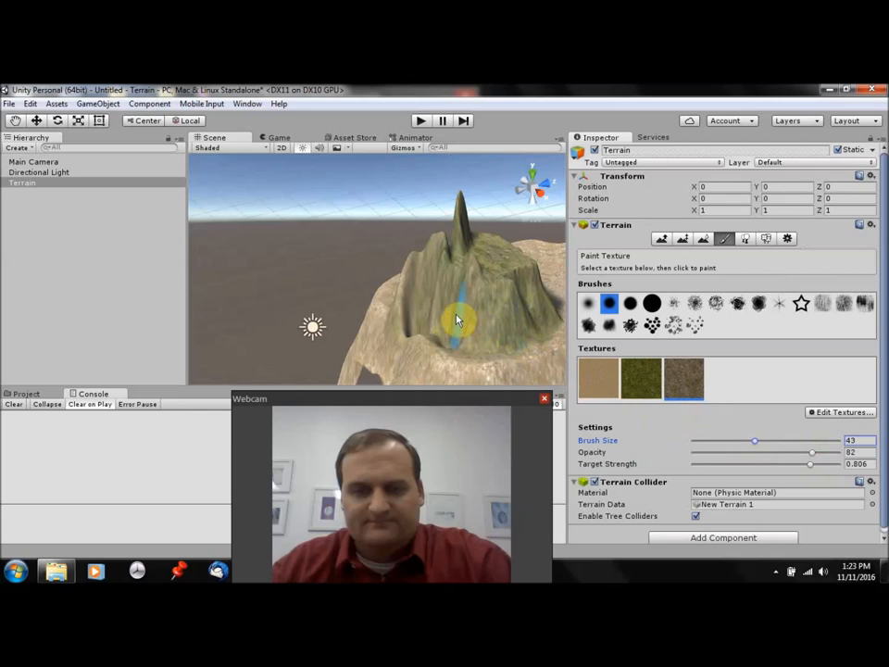
{"action": "left_click", "coordinate": [472, 334]}
{"action": "type", "text": "water"}
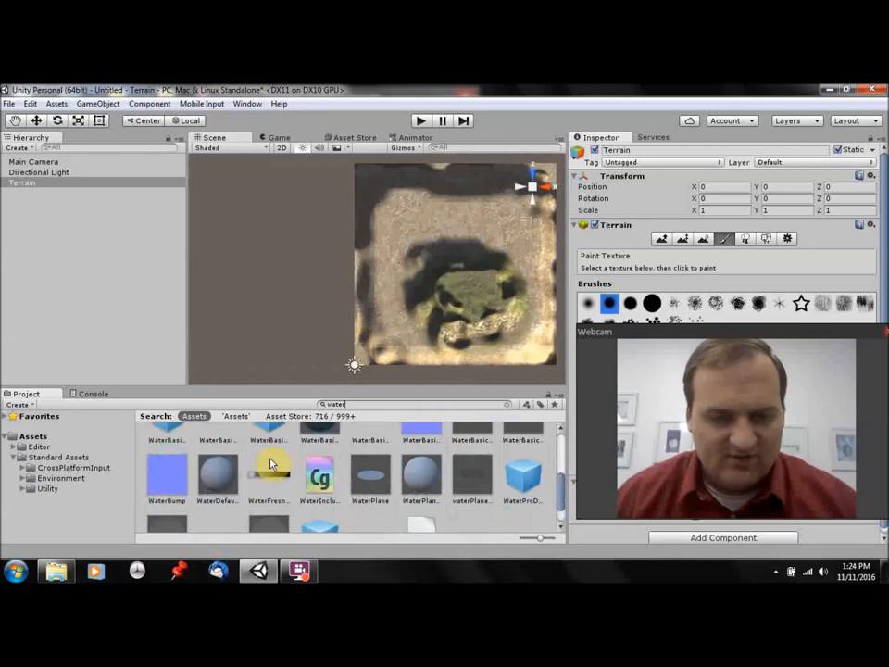
Filter the Project panel's standard assets to show the available water prefabs.
{"action": "left_click", "coordinate": [522, 467]}
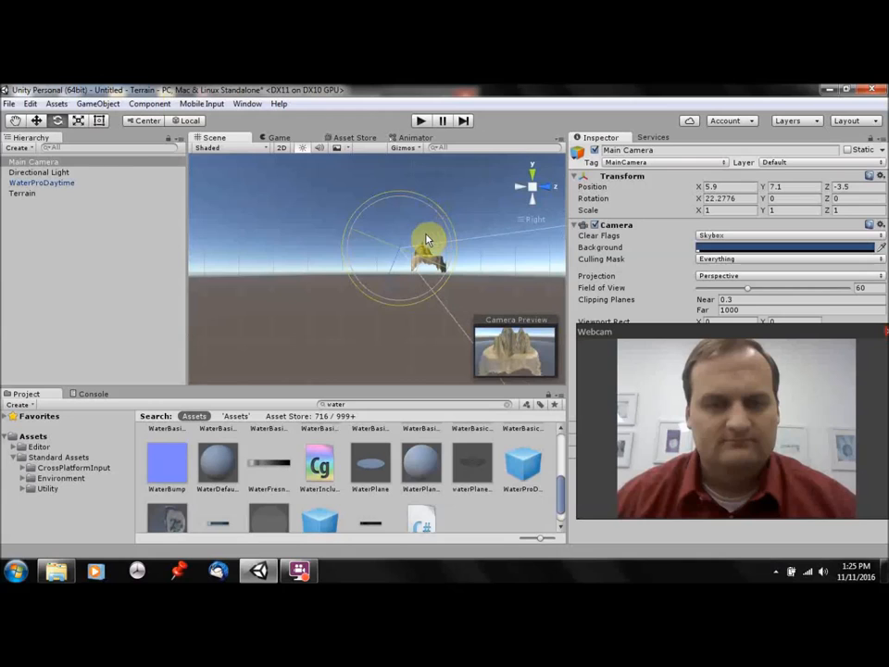
Raise the Main Camera above the island with the move gizmo to frame the terrain.
{"action": "left_click_drag", "start_coordinate": [426, 237], "coordinate": [453, 263]}
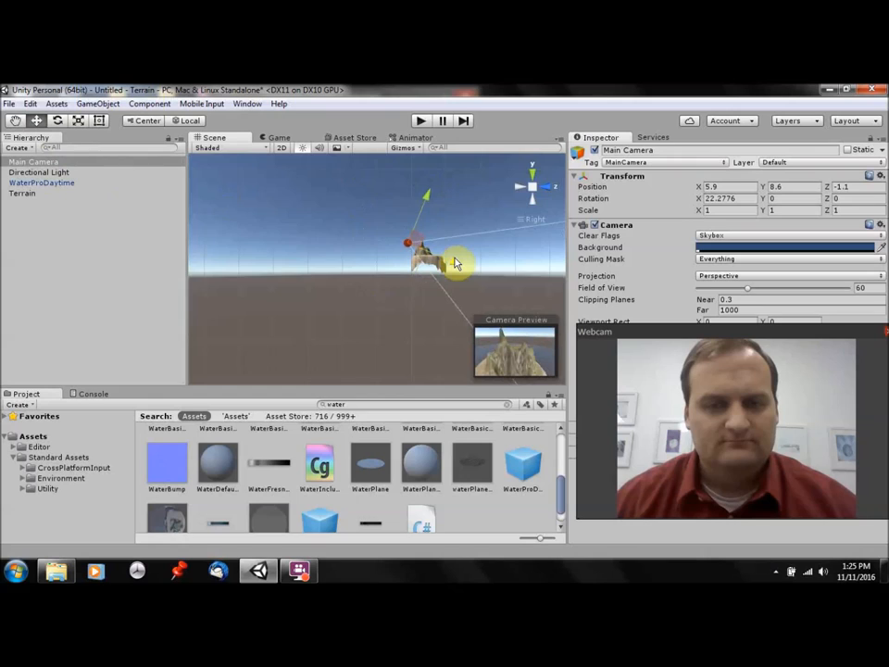
{"action": "left_click", "coordinate": [420, 120]}
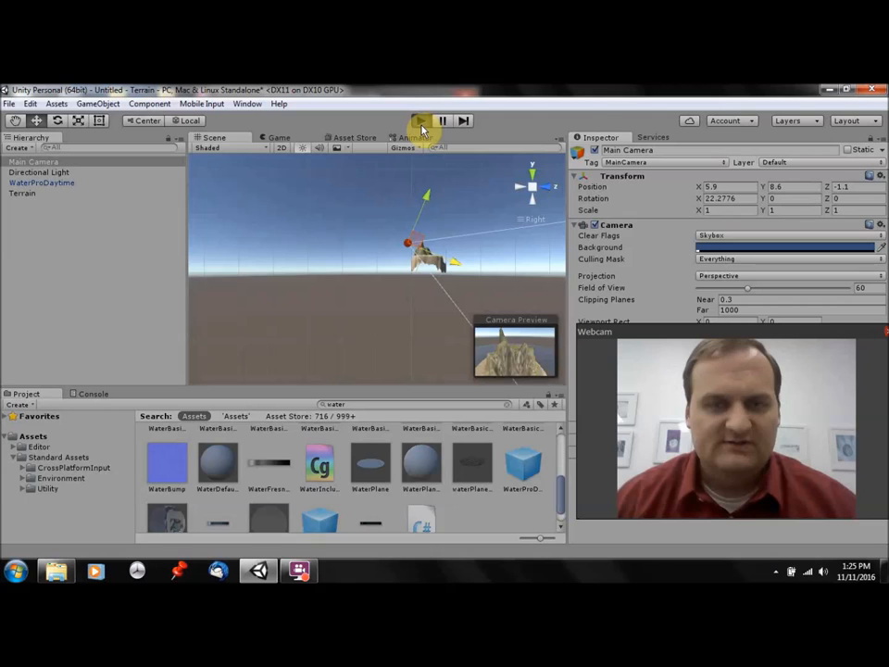
Enter Play mode to view the textured island surrounded by water in Game view.
{"action": "left_click", "coordinate": [421, 120]}
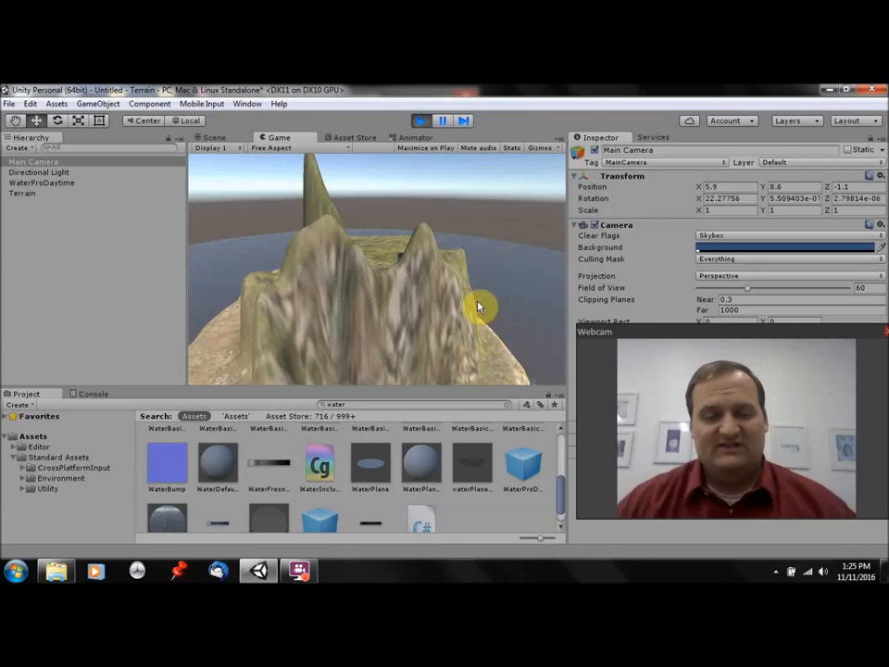
{"action": "mouse_move", "coordinate": [459, 303]}
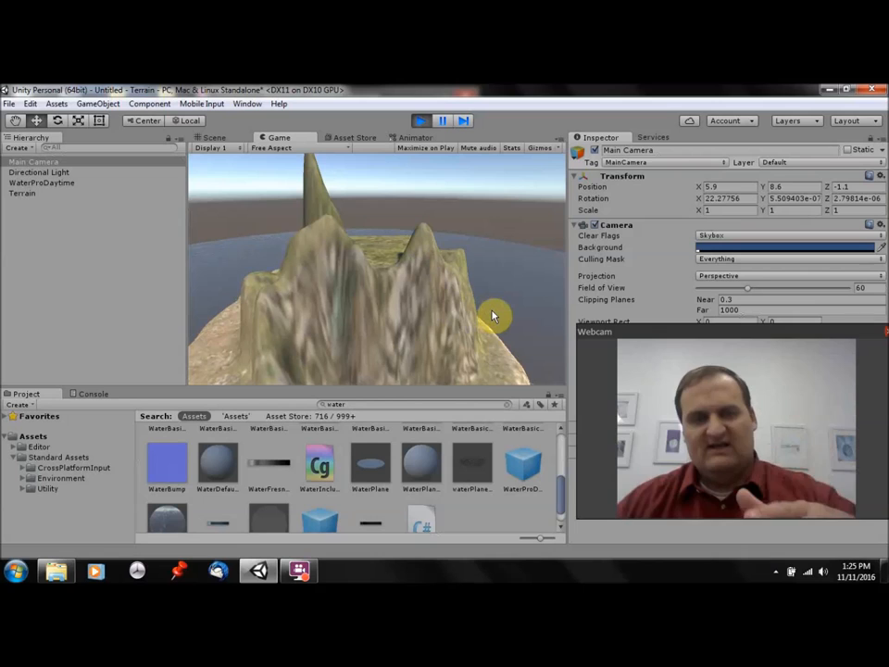
{"action": "mouse_move", "coordinate": [483, 278]}
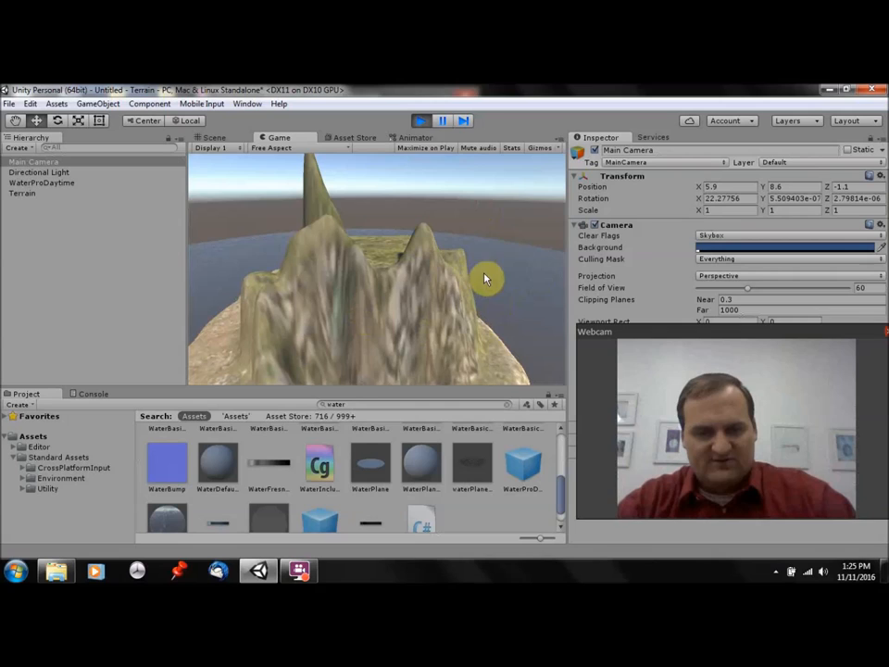